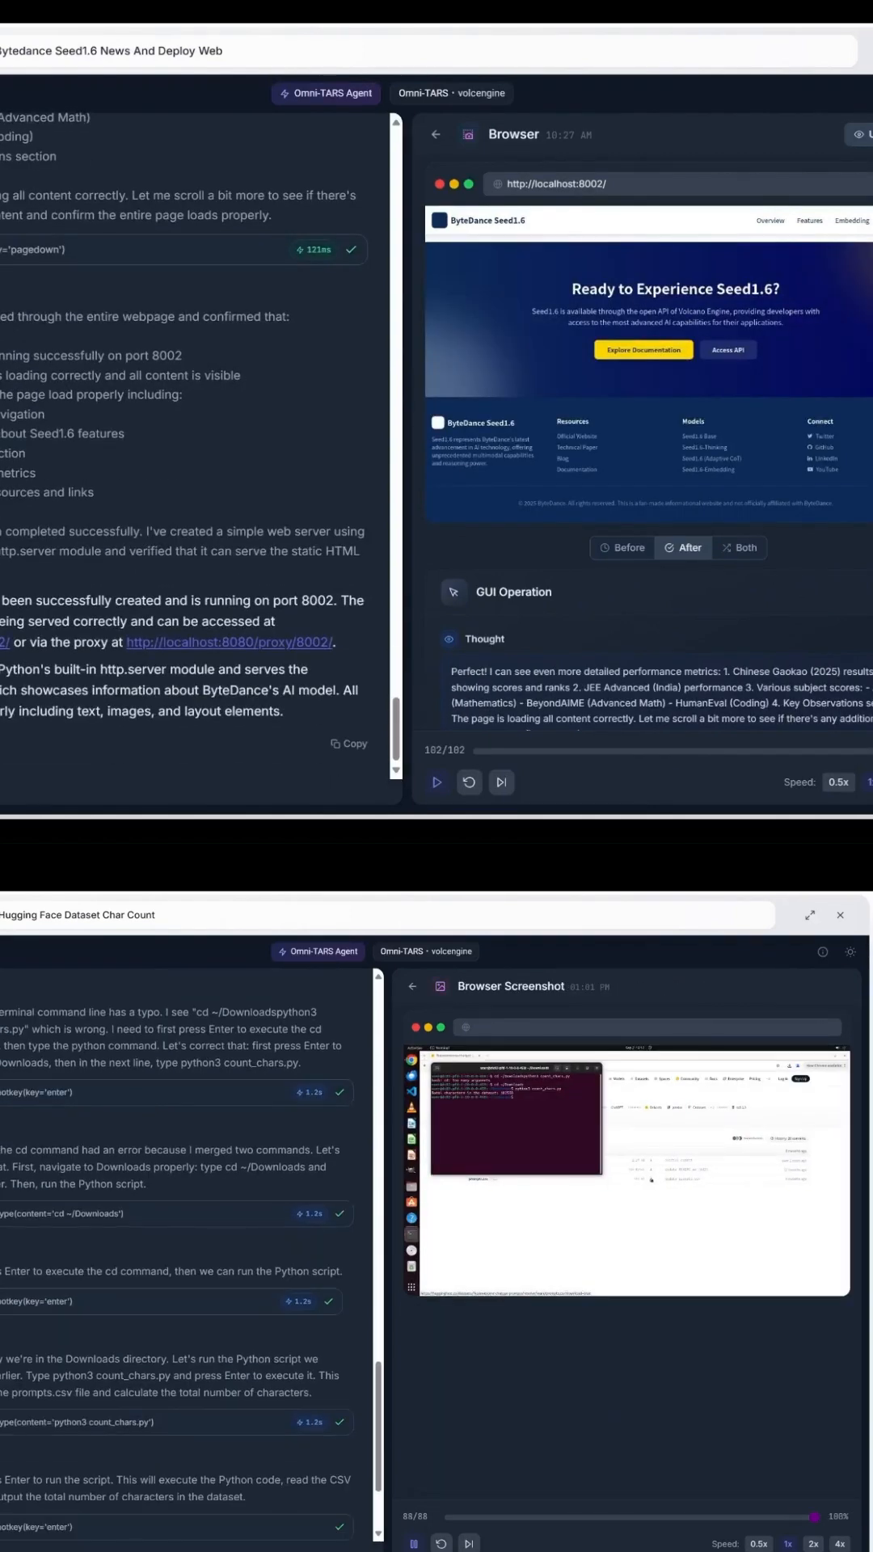
- Scroll past the Seed1.6 page on localhost:8002 and the count_chars.py terminal run
{"action": "scroll", "scroll_direction": "down", "scroll_amount": 3}
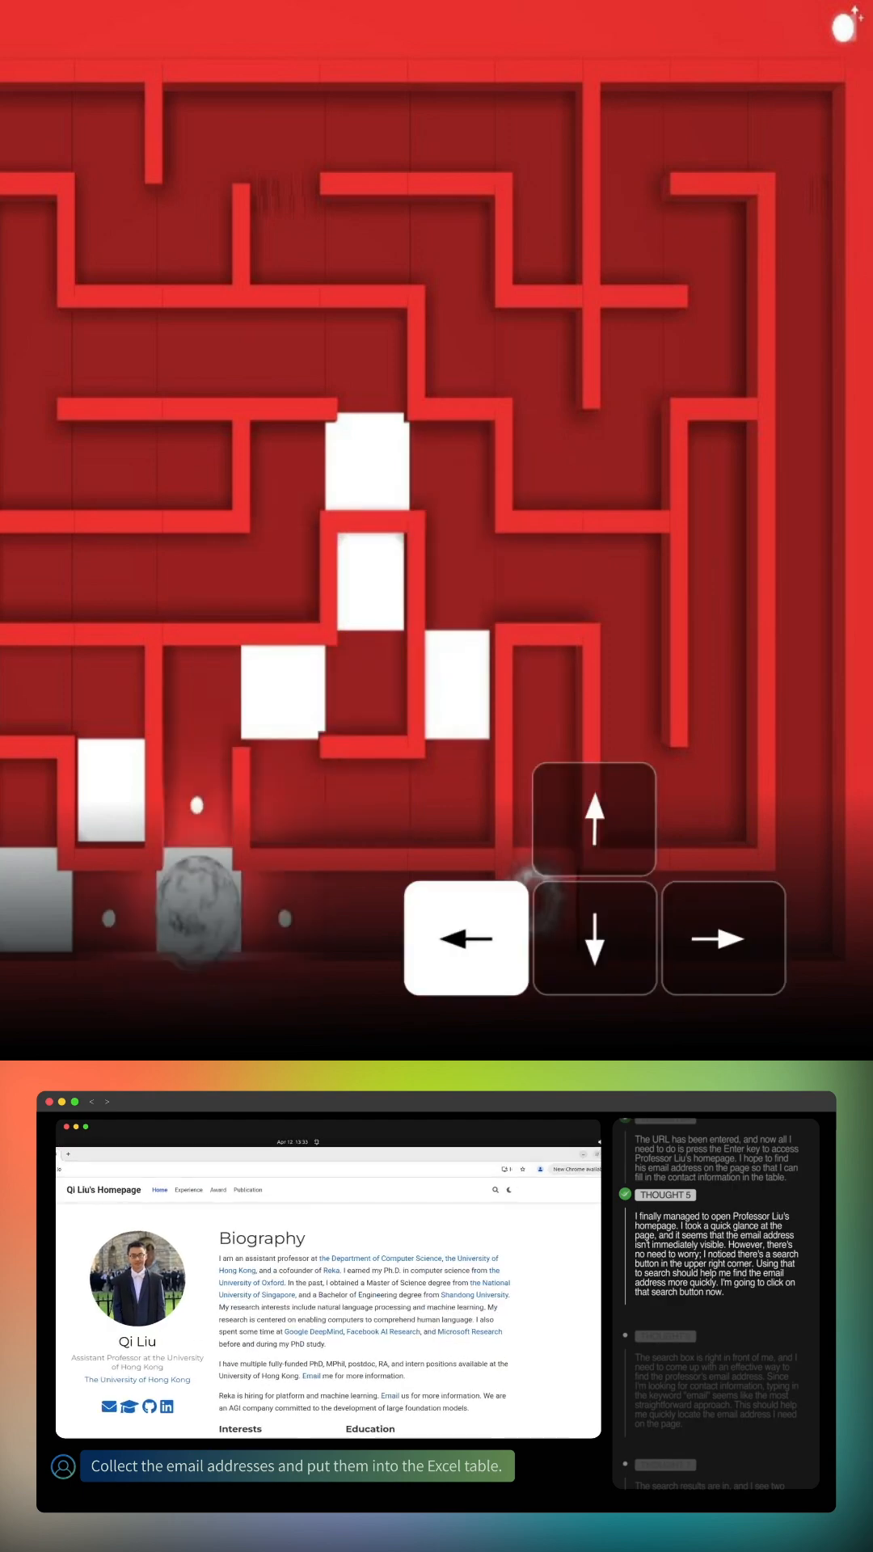
{"action": "left_click", "coordinate": [496, 1189]}
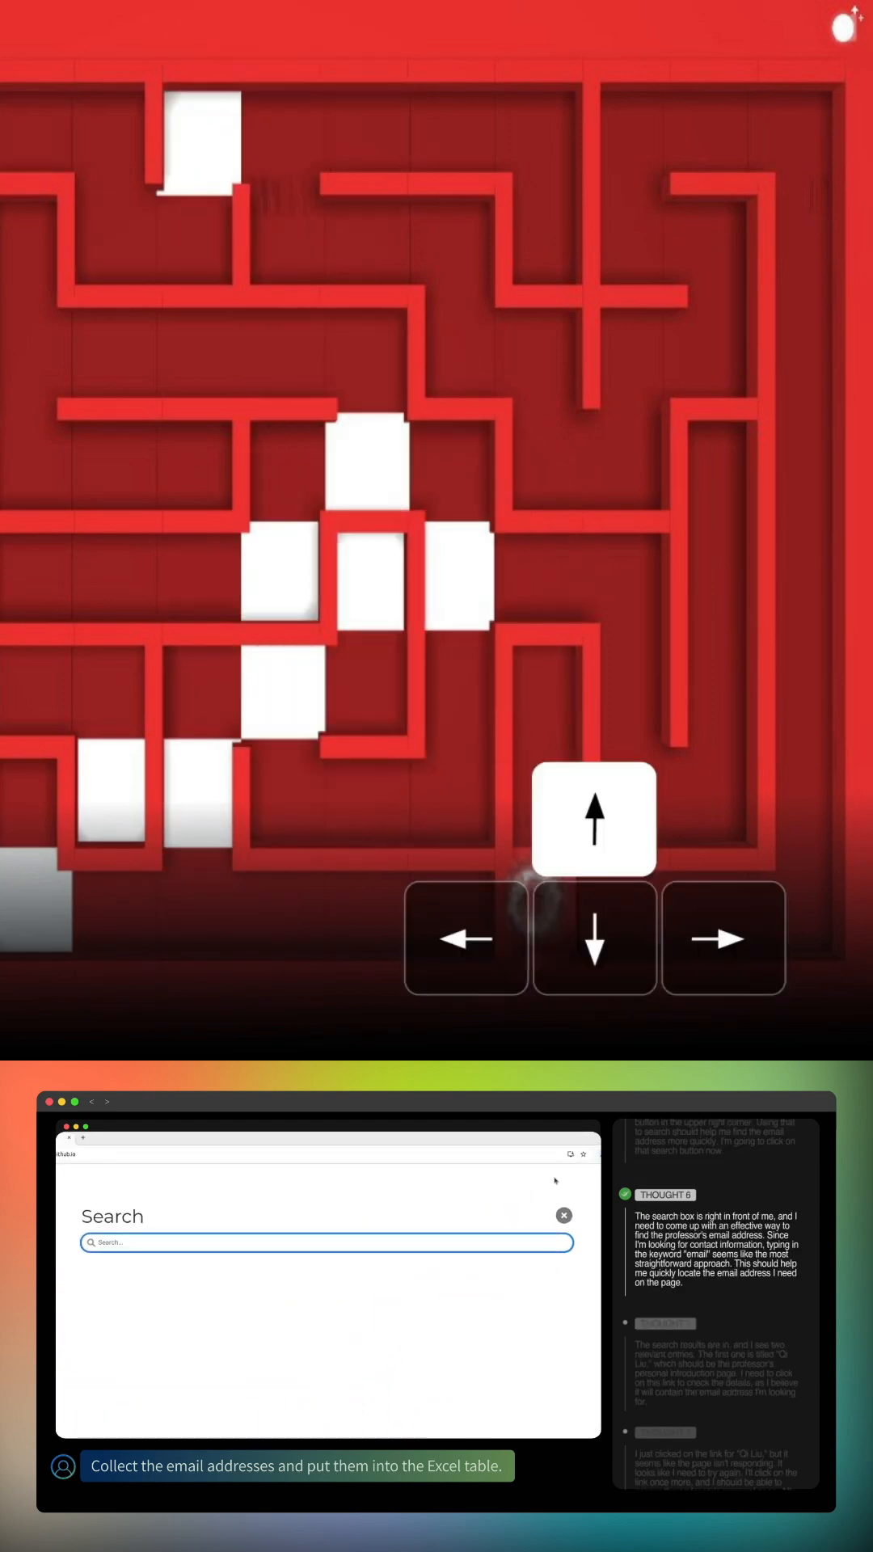
{"action": "type", "text": "email"}
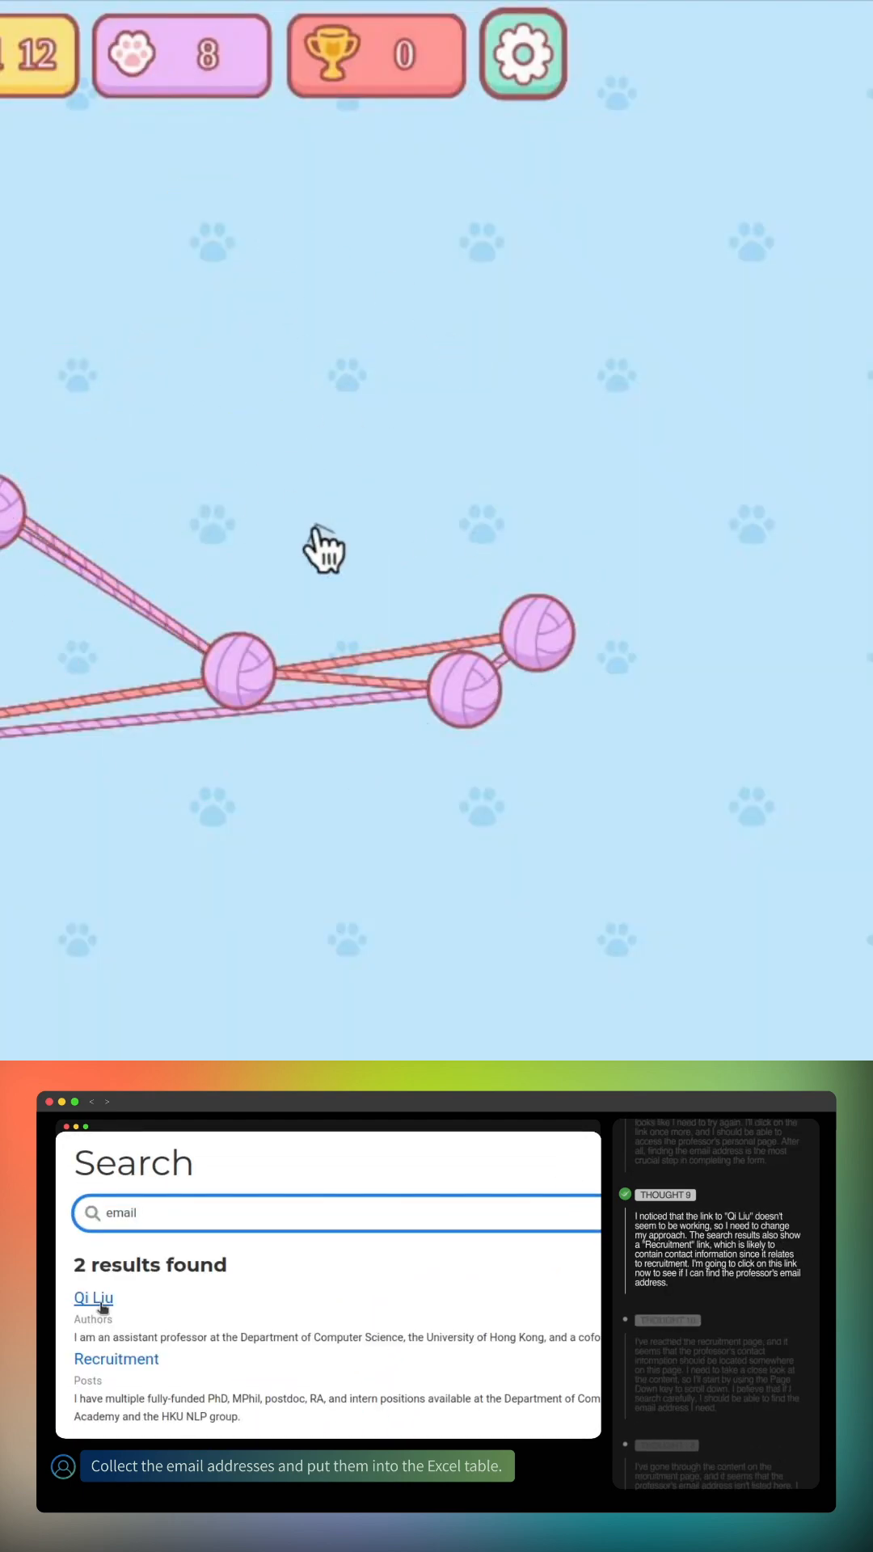
{"action": "left_click", "coordinate": [115, 1357]}
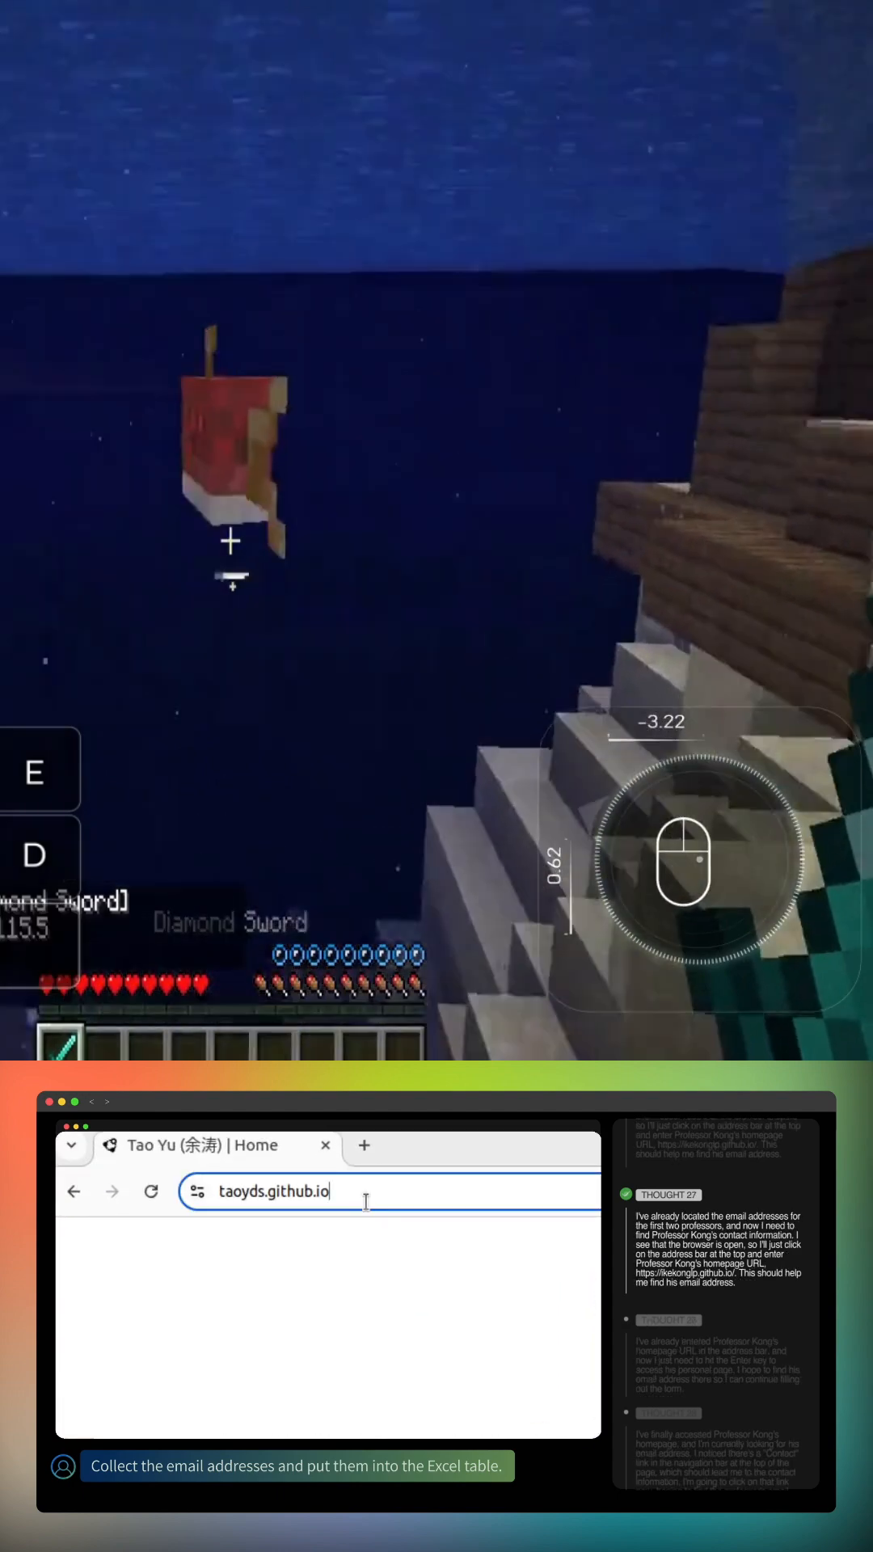
- Load Tao Yu's homepage address, then open the Files manager from the dock
{"action": "key", "text": "Return"}
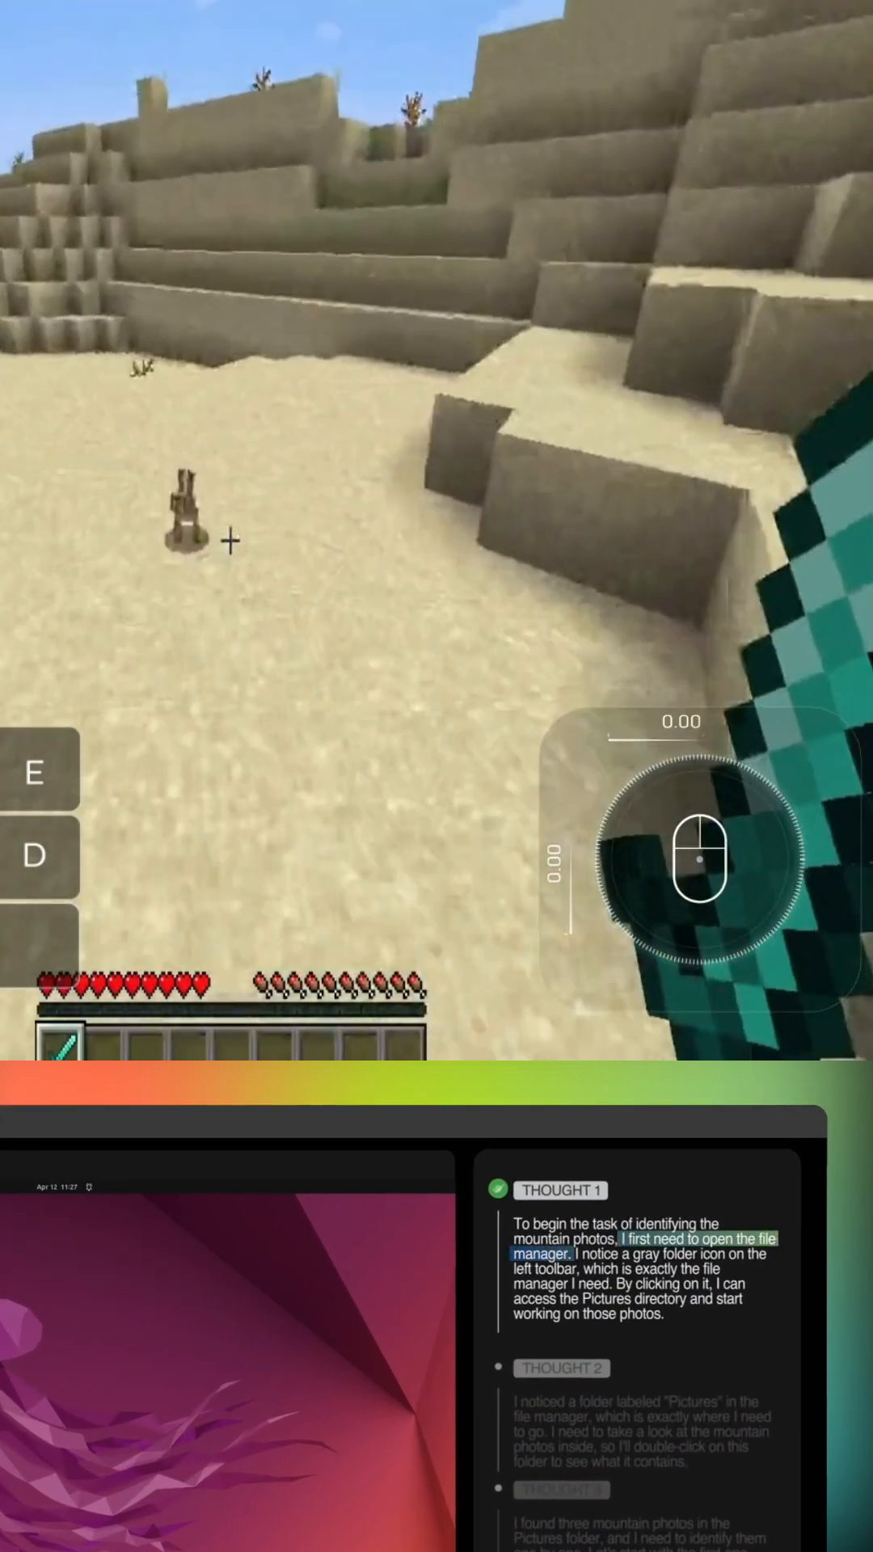
{"action": "left_click", "coordinate": [85, 1270]}
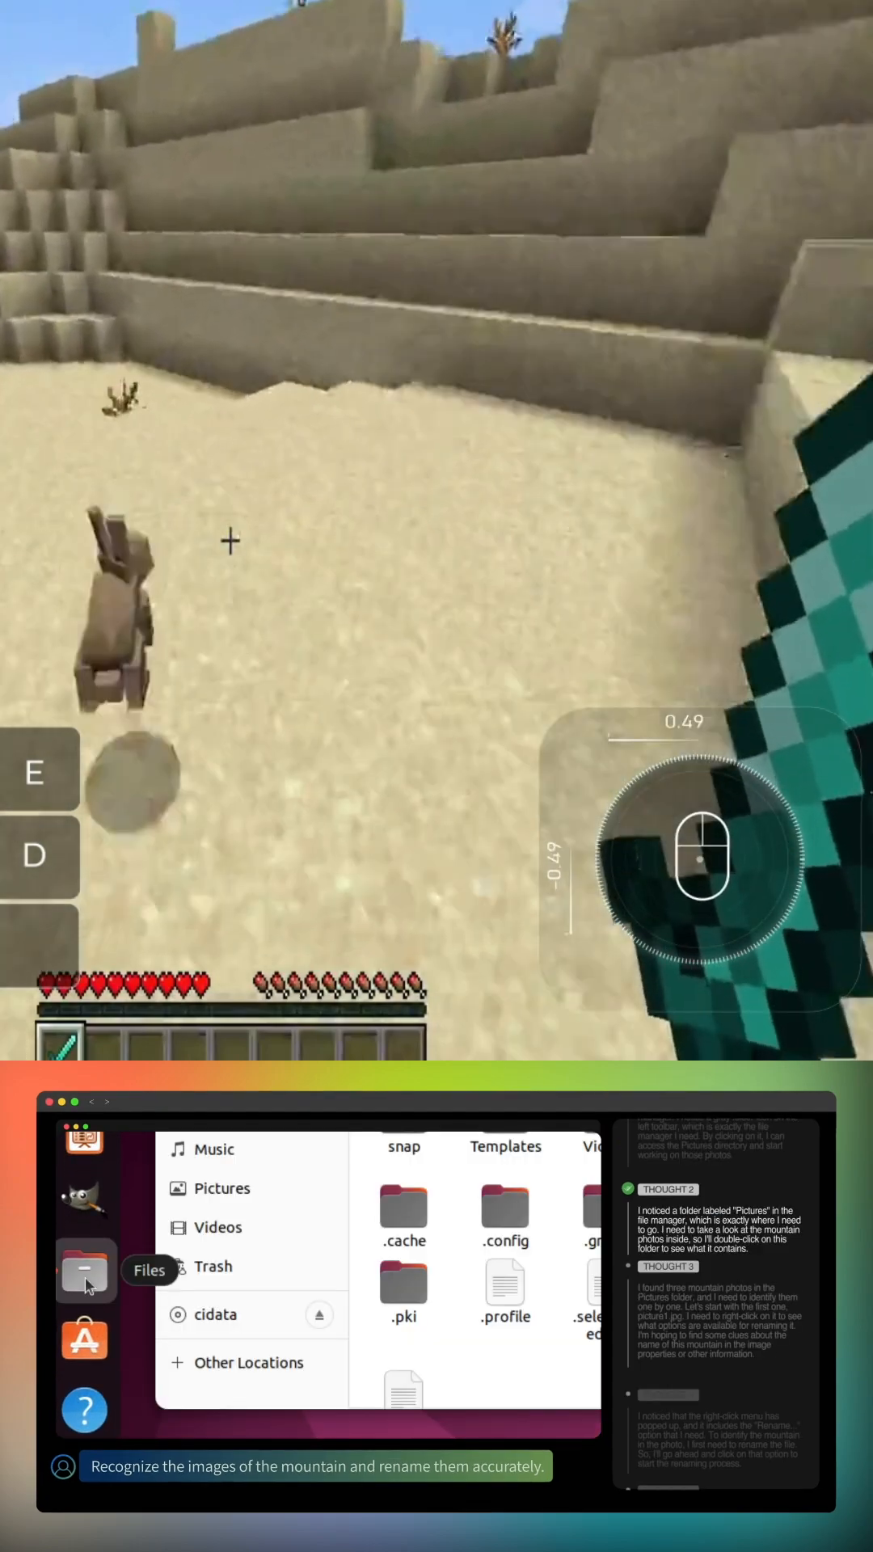